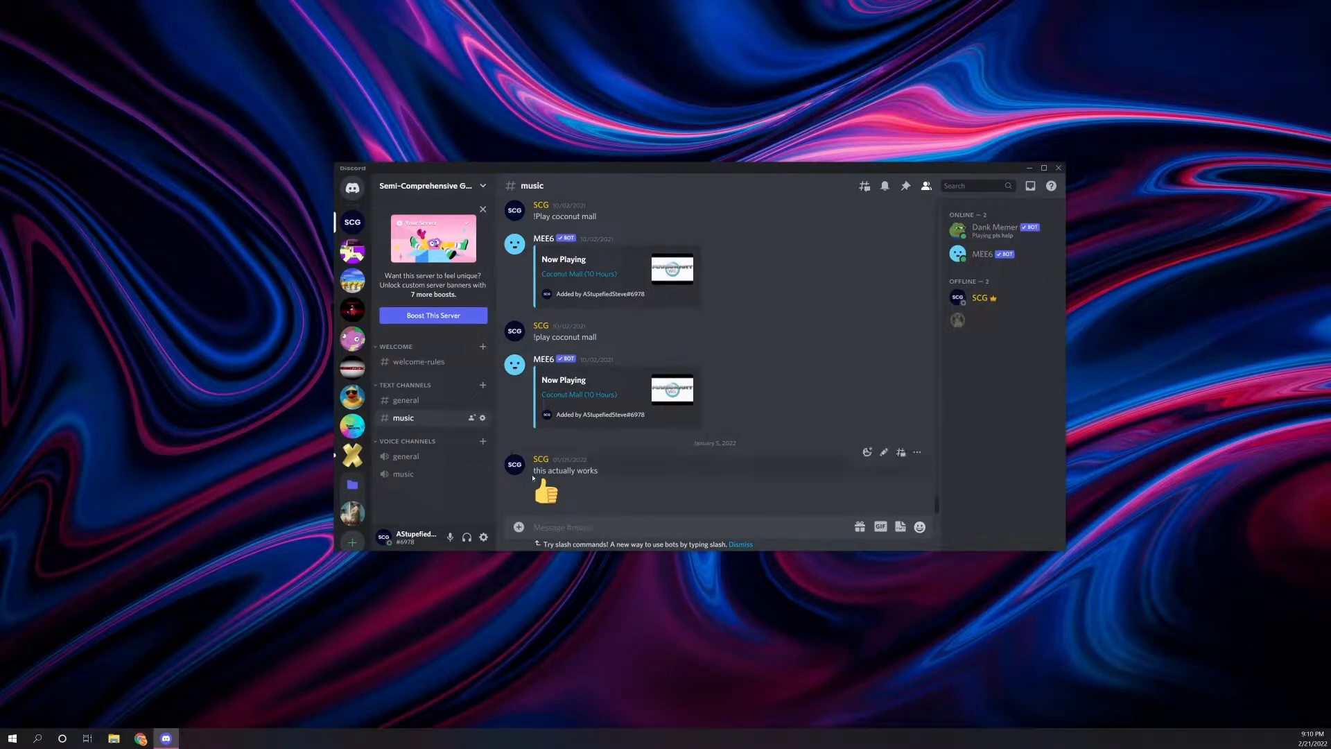
Go from the server chat to the Connections page of User Settings
left_click(482, 537)
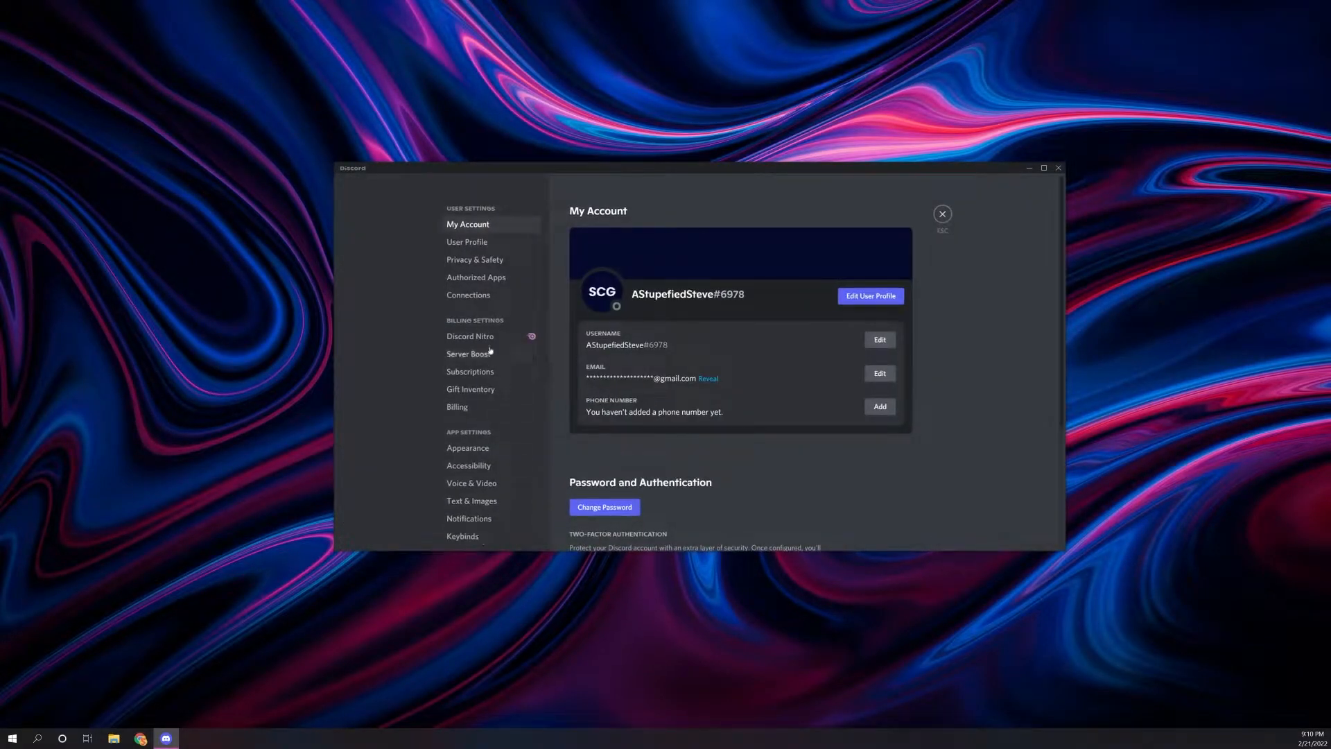
left_click(468, 294)
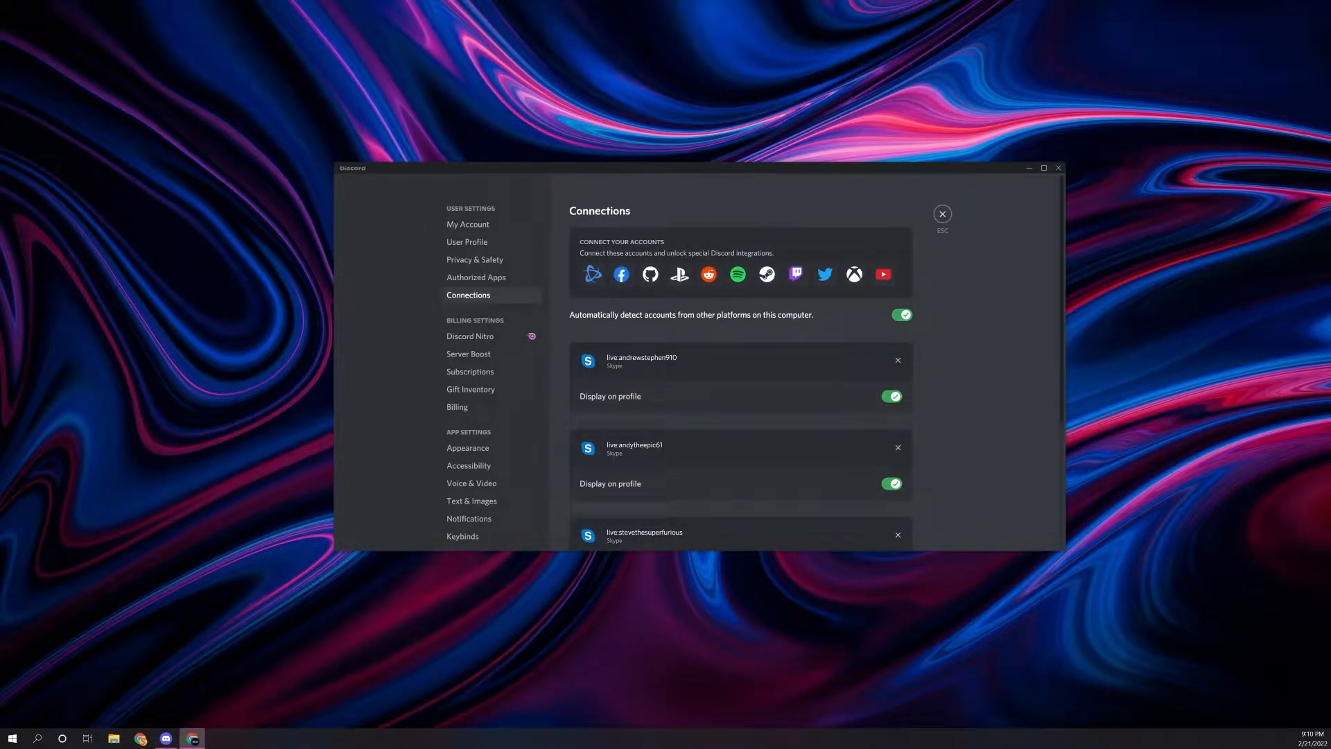
Link a PlayStation Network account by signing in through the Sony page in Chrome
left_click(678, 275)
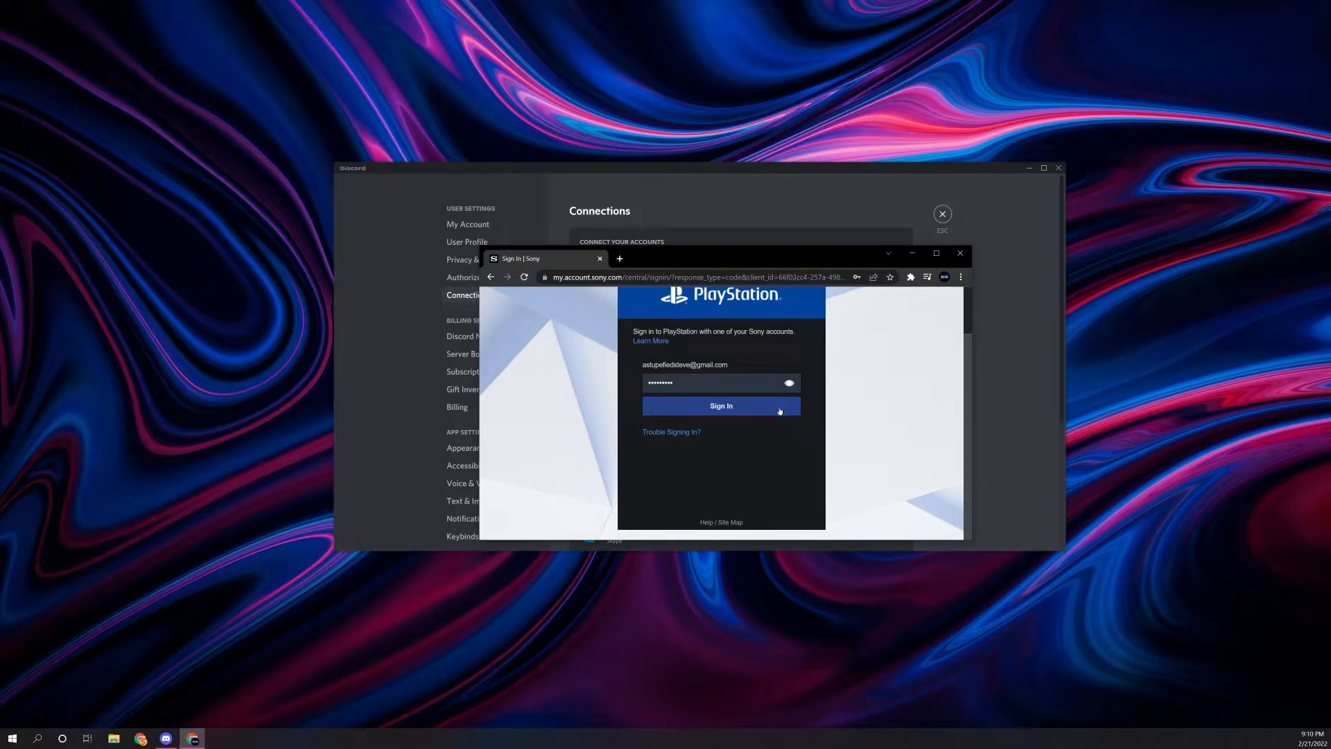
left_click(720, 407)
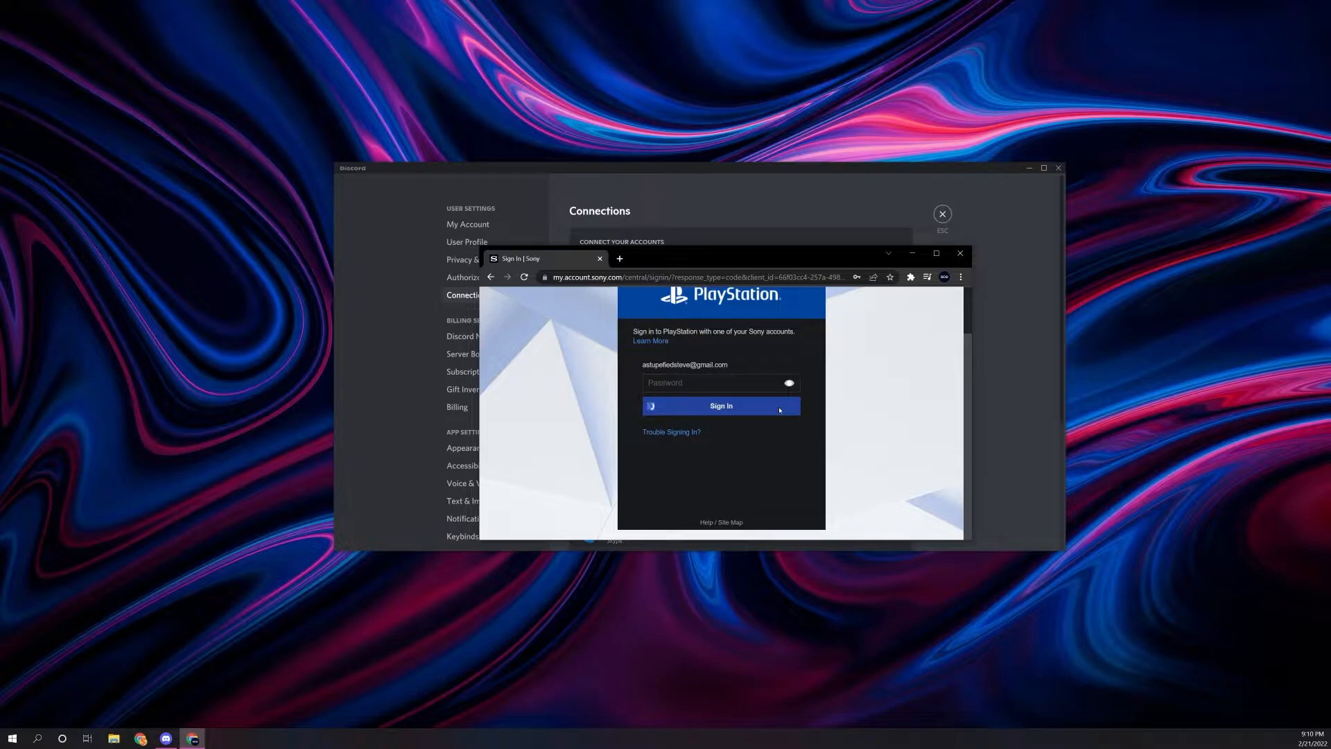
left_click(721, 406)
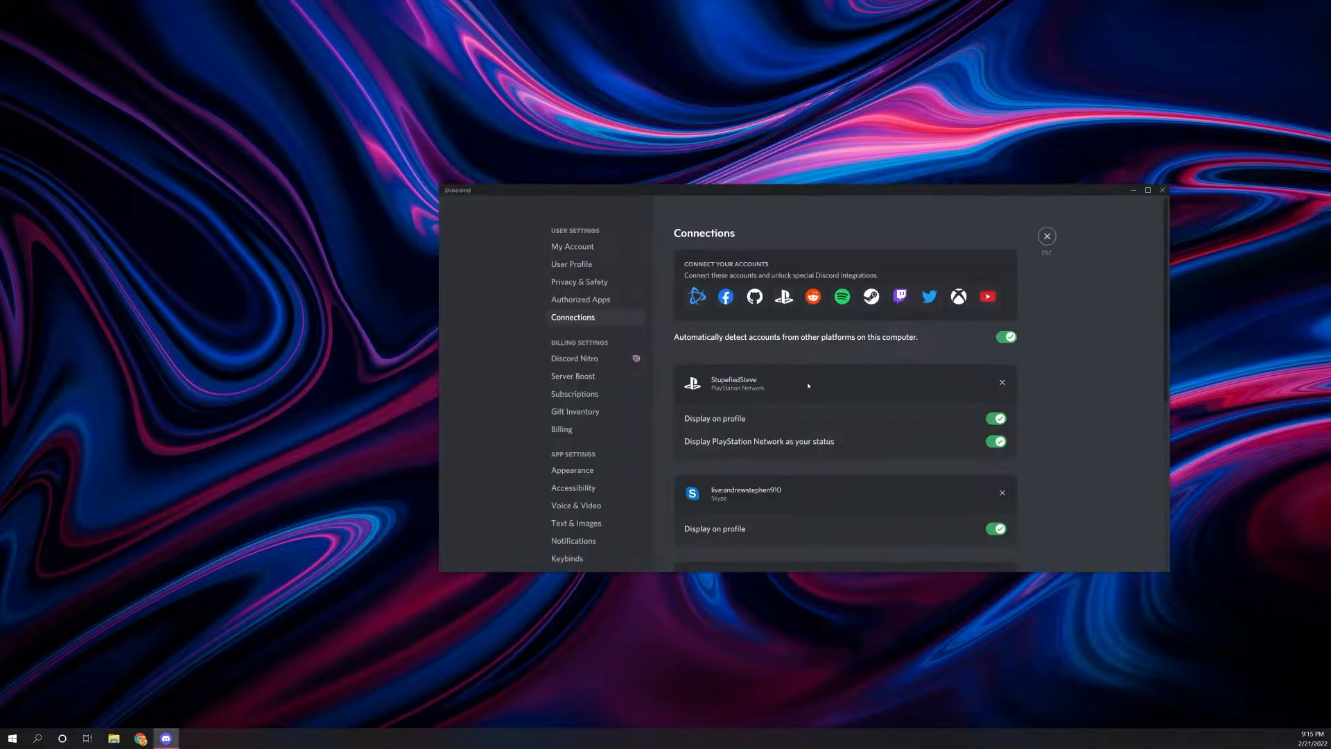
Enable 'Display PlayStation Network as your status' and return to the server showing Planet Coaster on PS5
scroll("down", 3)
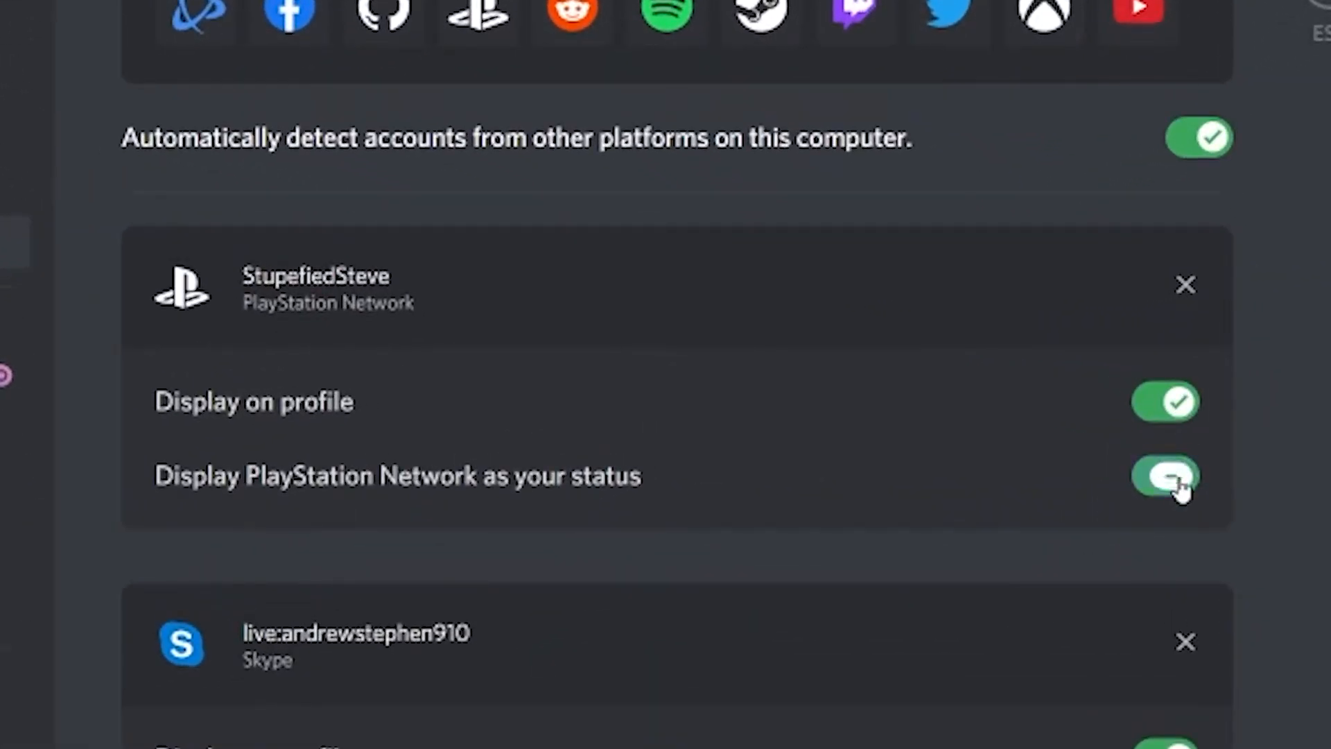
left_click(1163, 476)
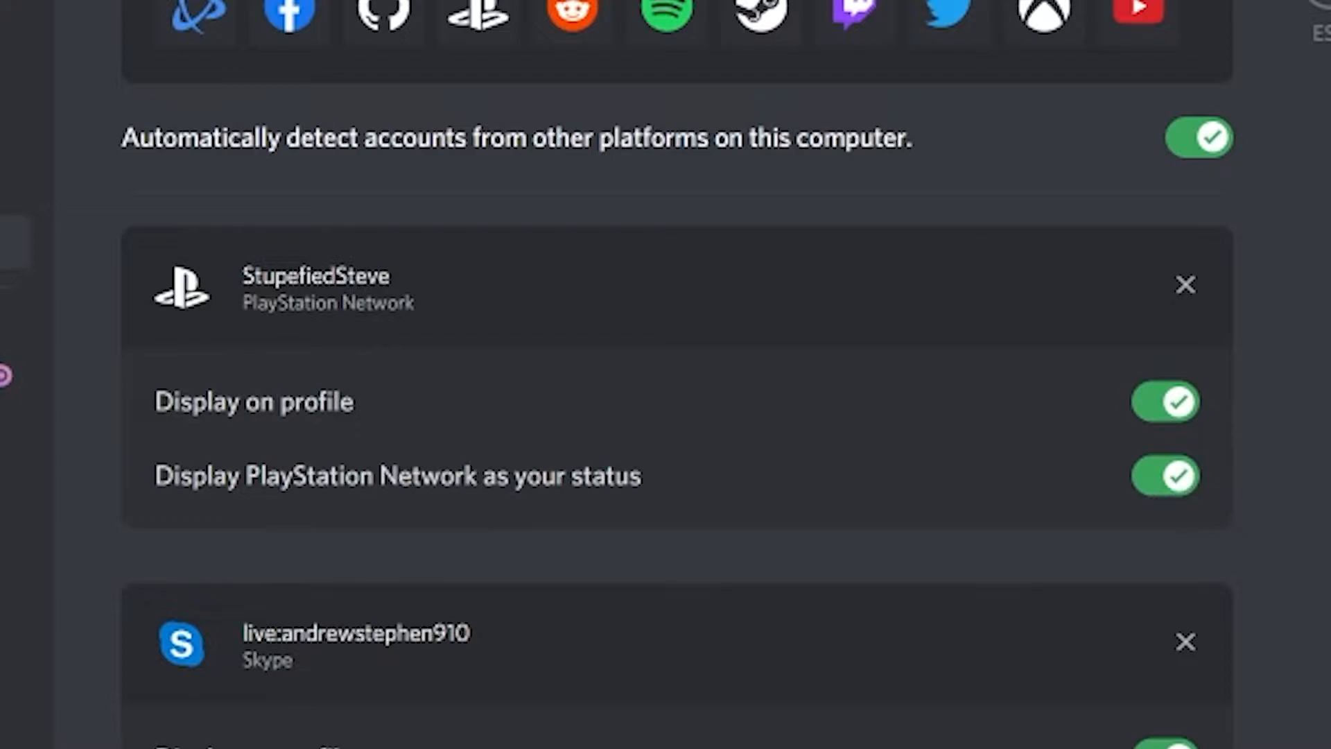
mouse_move(1022, 525)
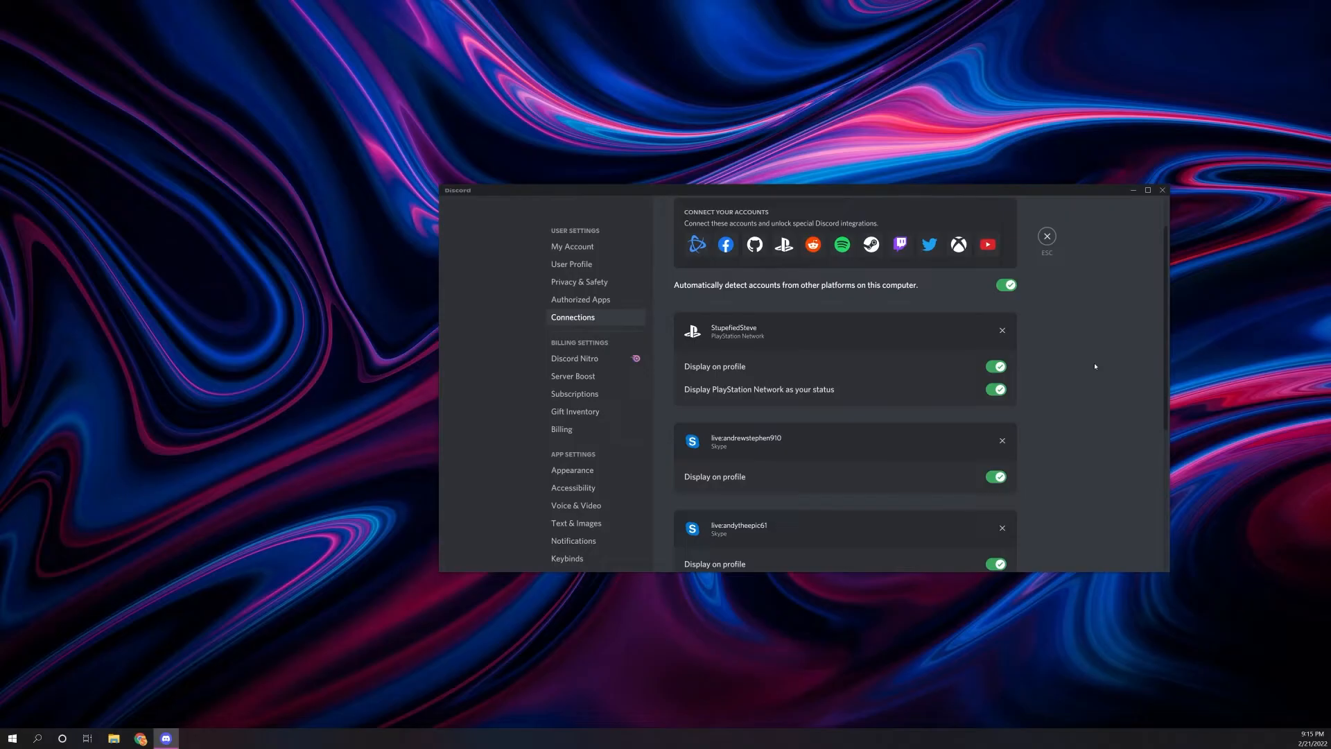
left_click(1046, 236)
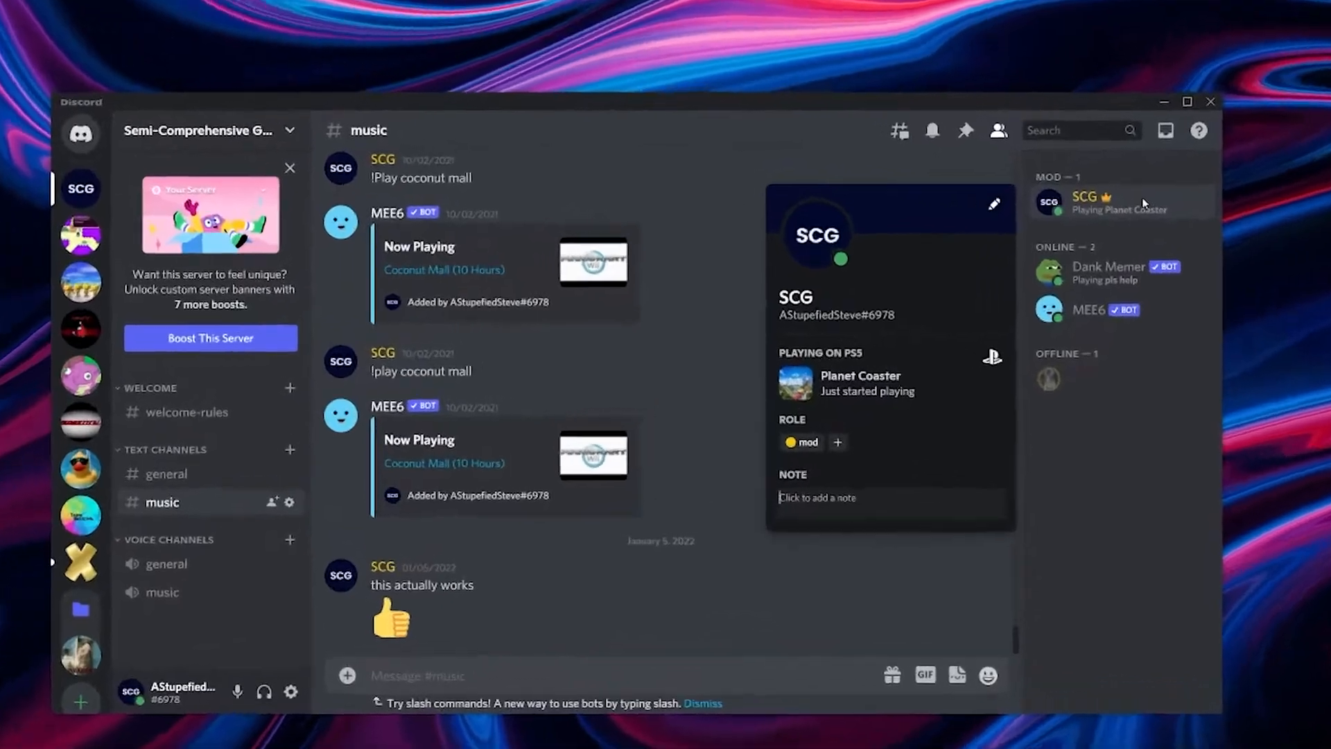